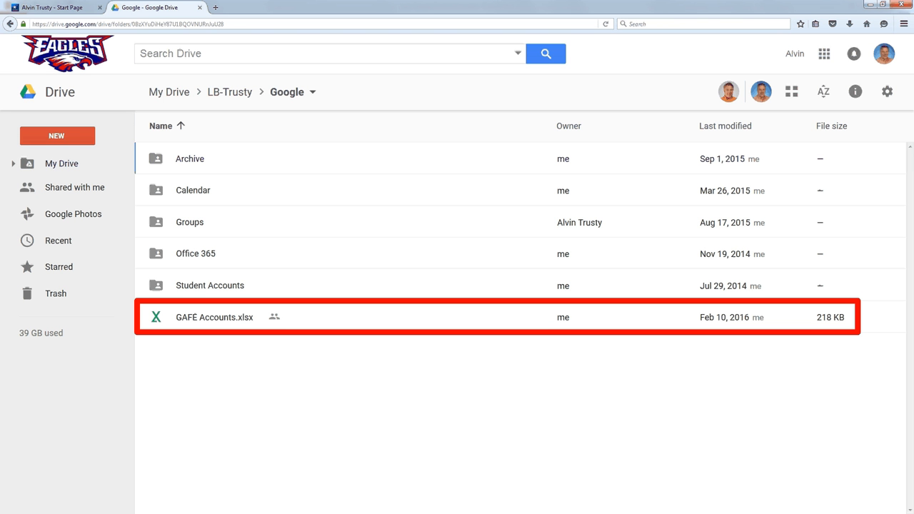
# Step: Open the context menu for GAFE Accounts.xlsx in the Google folder
pyautogui.rightClick(214, 317)
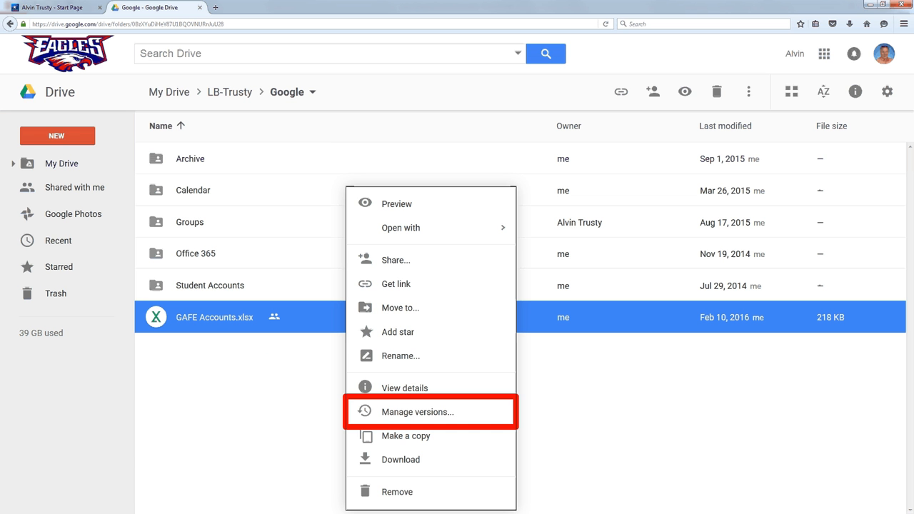
# Step: Choose Manage versions to list the spreadsheet's current and older versions
pyautogui.click(417, 412)
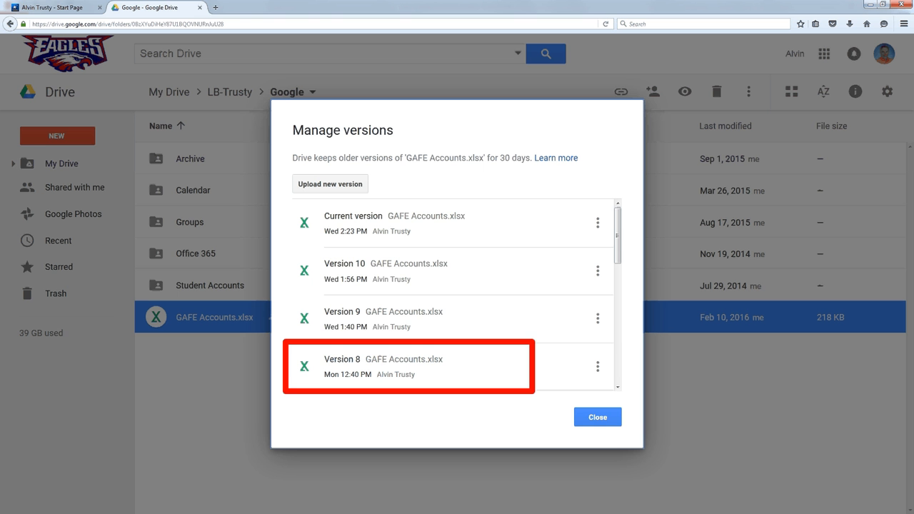
# Step: Scroll down to Version 1 and download it
pyautogui.scroll(-3)
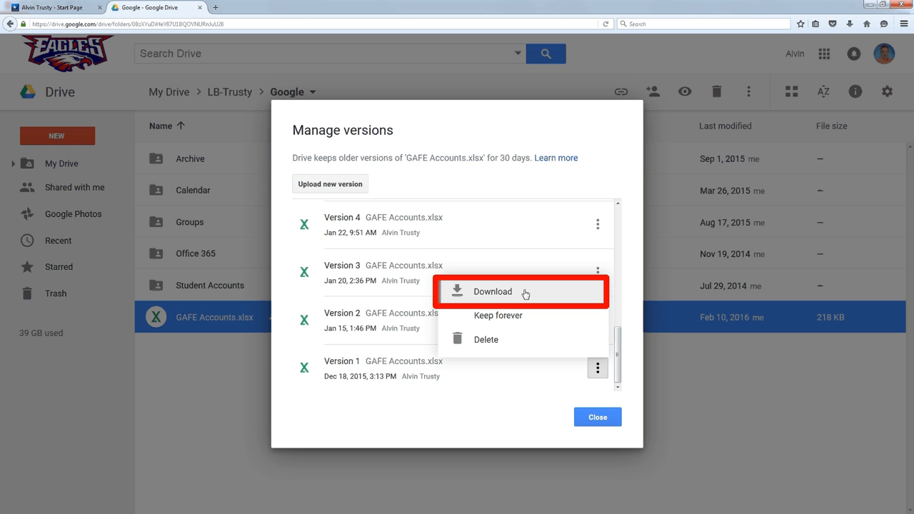
pyautogui.click(492, 291)
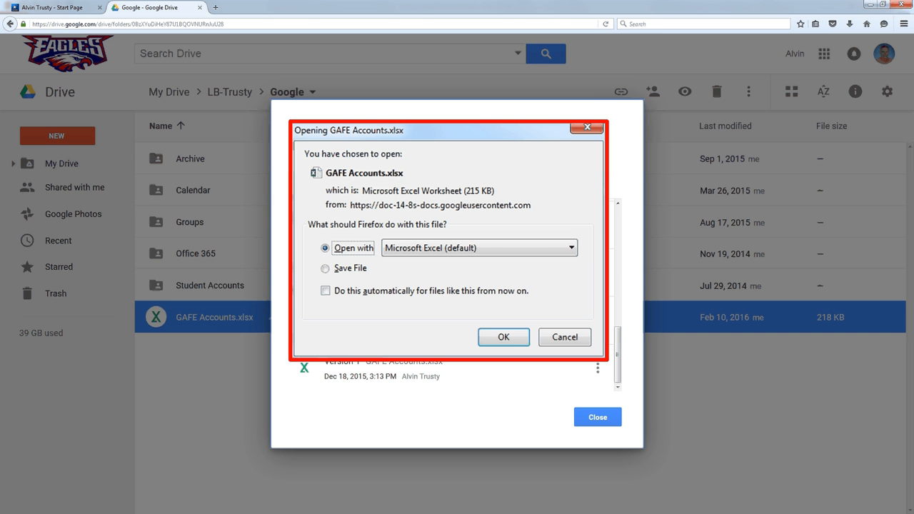